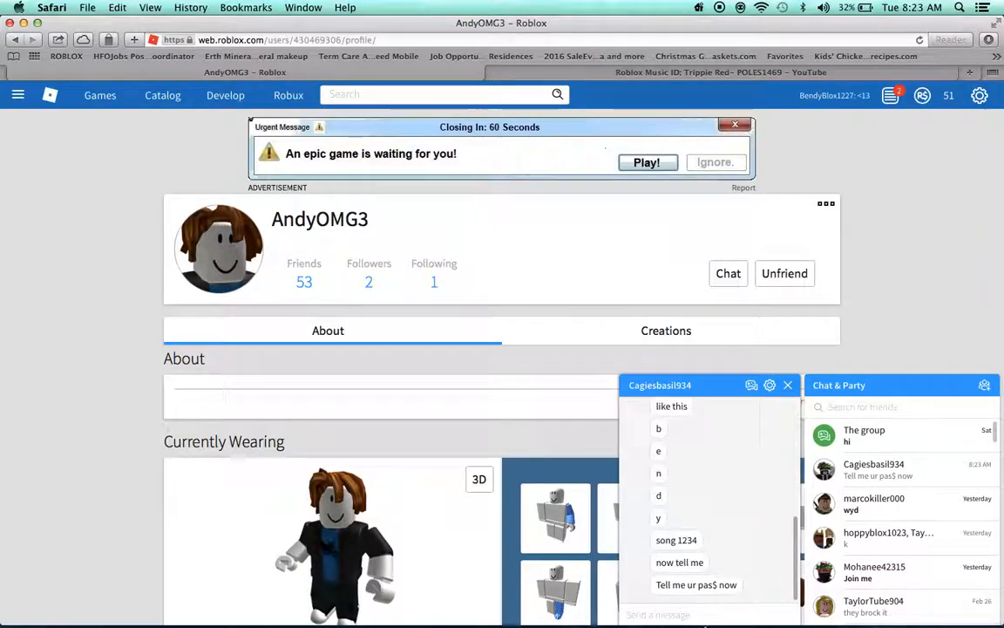
{"action": "mouse_move", "coordinate": [673, 420]}
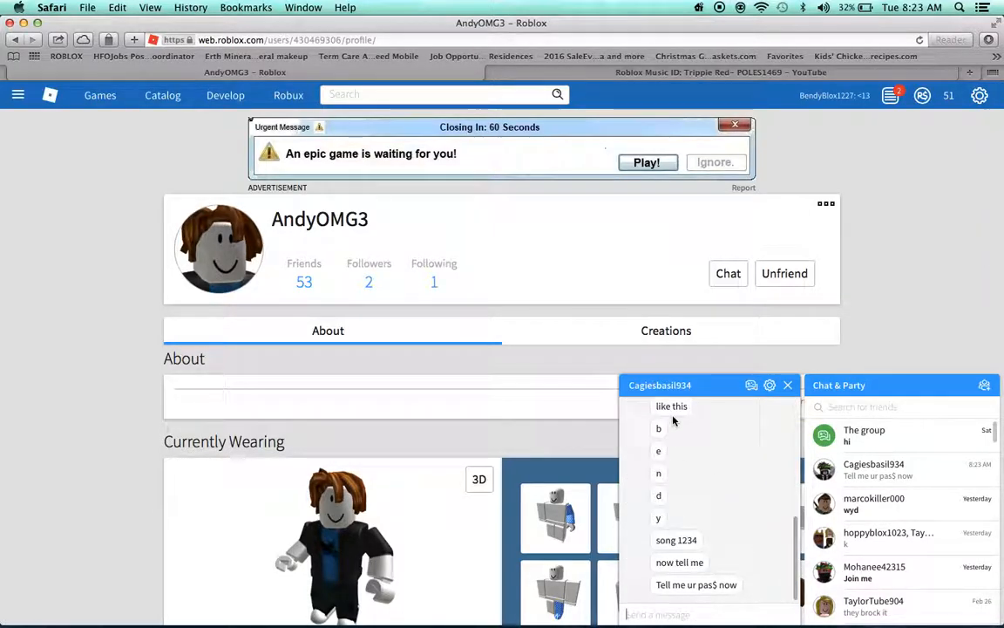
Reply "my pas$ is" to the password demand, then start a follow-up beginning "I DONT CA..." that gets moderated
{"action": "type", "text": "my"}
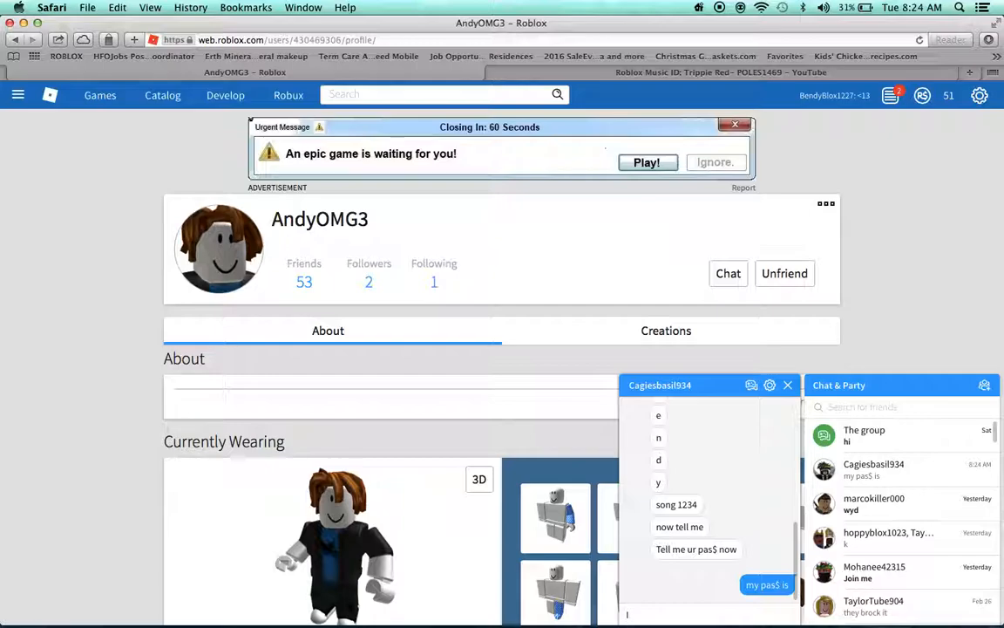
{"action": "type", "text": "IDONTLIK"}
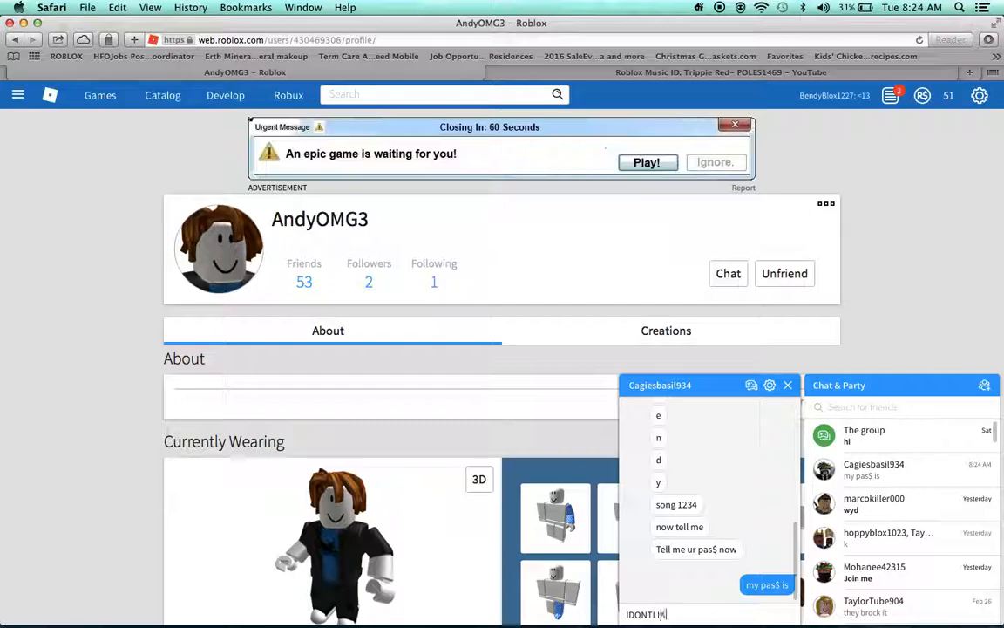
{"action": "key", "text": "backspace"}
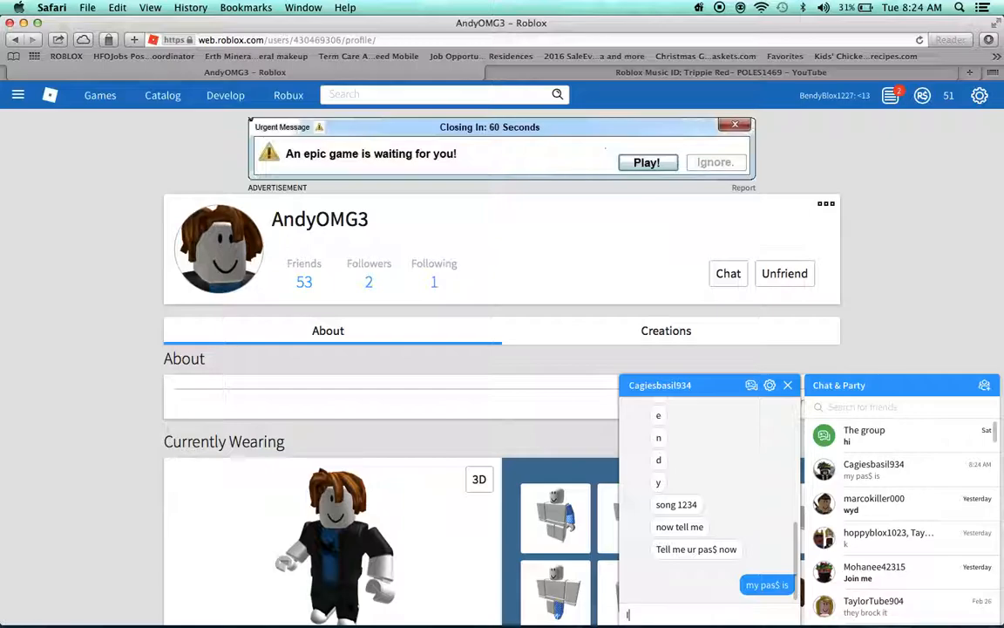
{"action": "type", "text": "IDONTLIKE"}
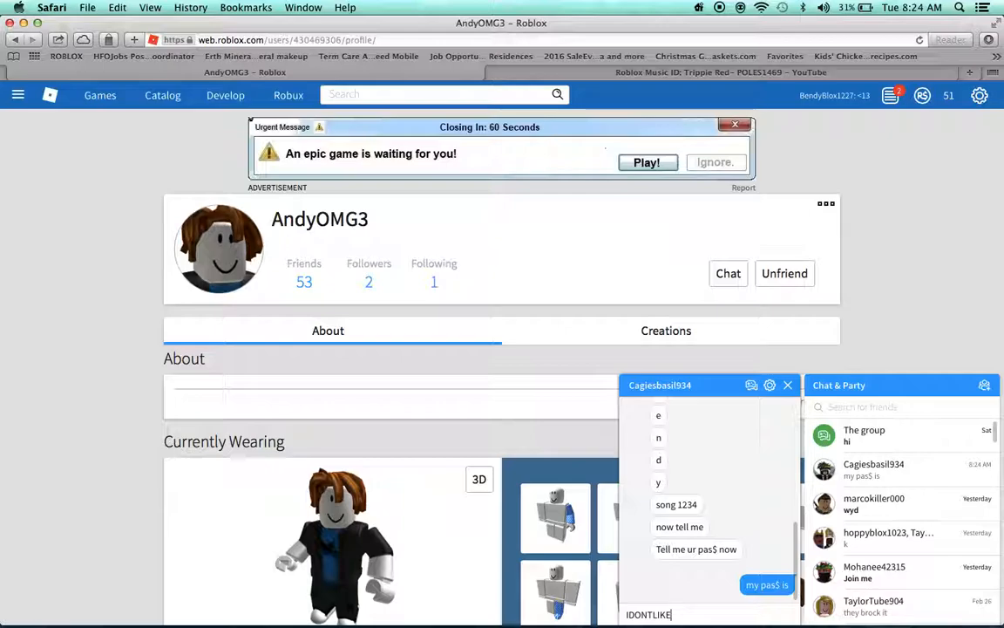
{"action": "type", "text": "CA"}
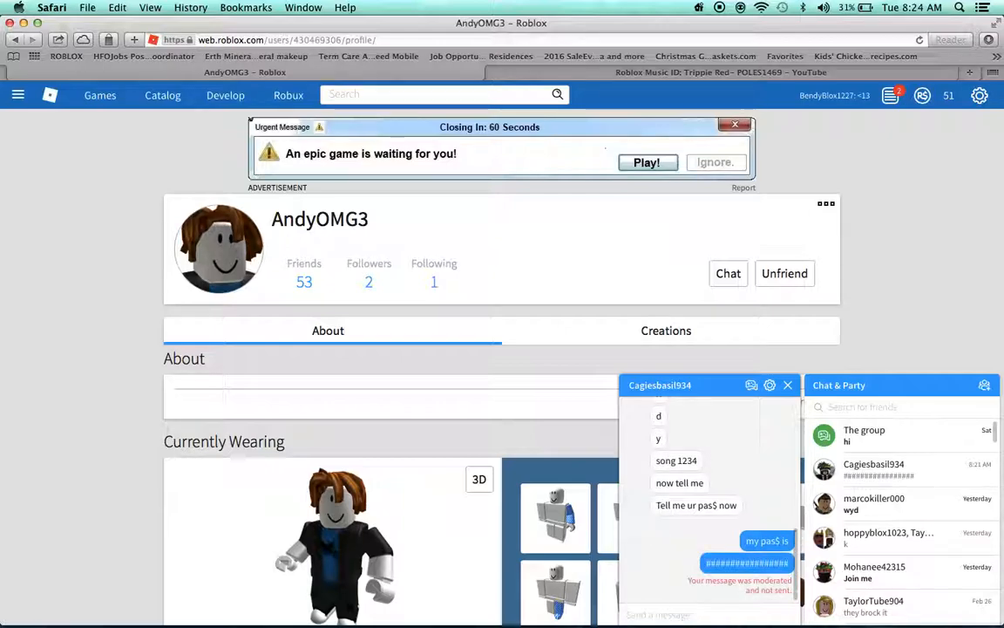
Send "I DONT LIKE SCAMMERS" in the chat to the scammer
{"action": "type", "text": "l"}
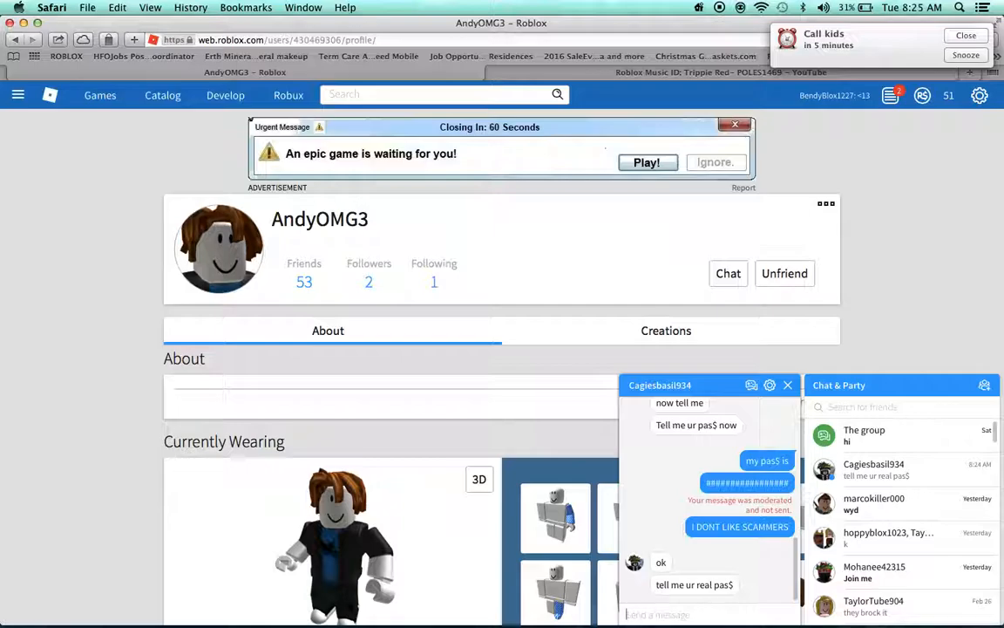
Write a "HotDog" reply that gets moderated, then begin retyping "HotDog$ Rule"
{"action": "type", "text": "H"}
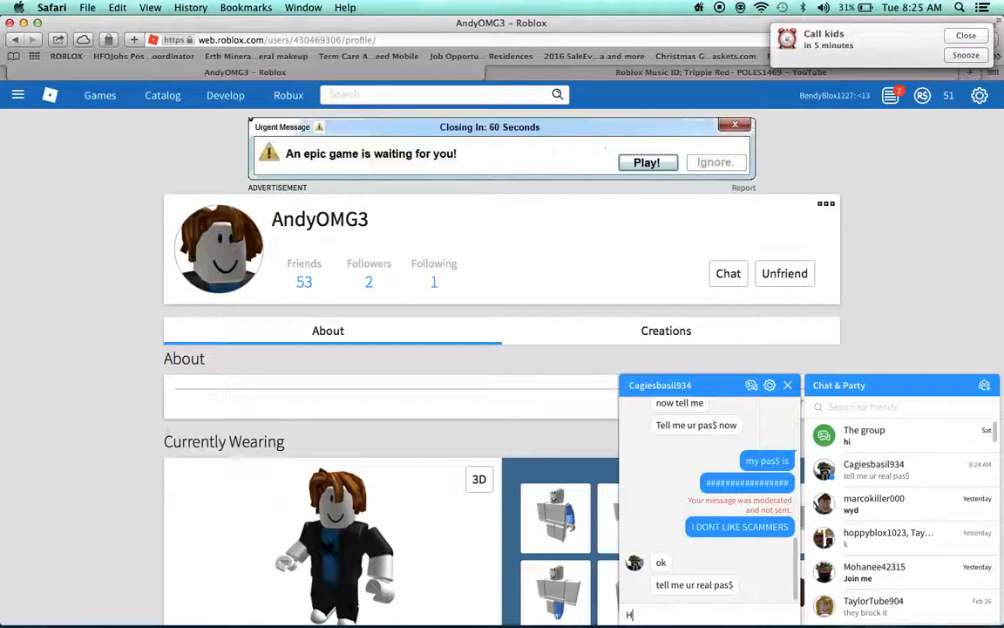
{"action": "type", "text": "ot"}
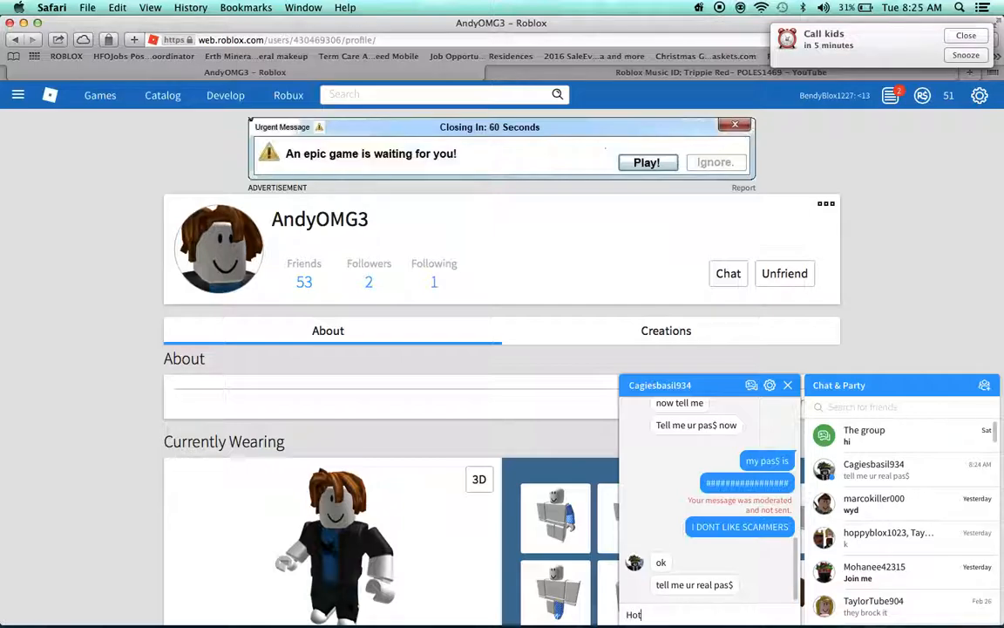
{"action": "type", "text": "Dog"}
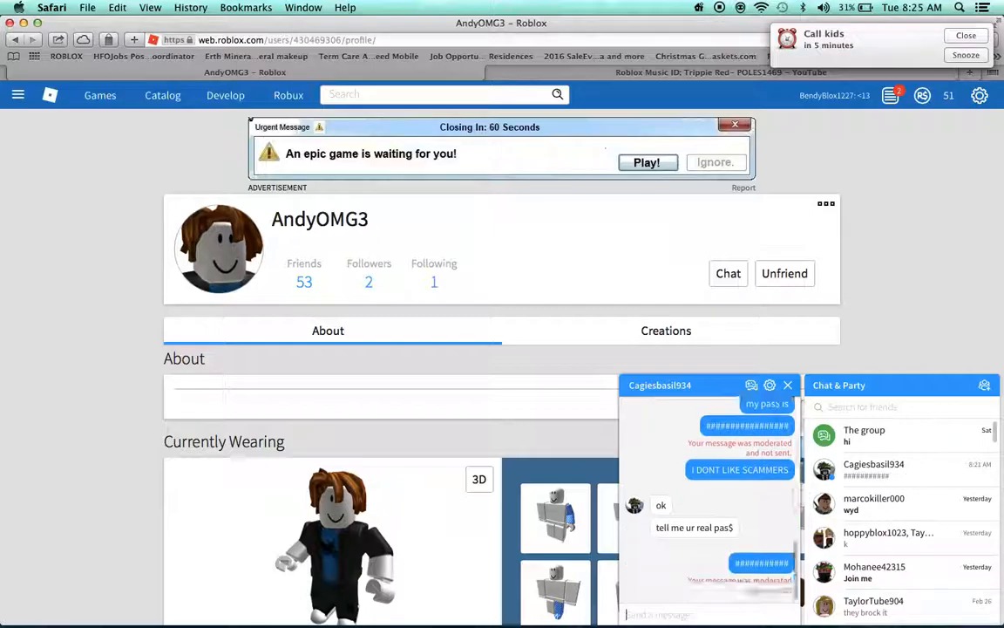
{"action": "type", "text": "h"}
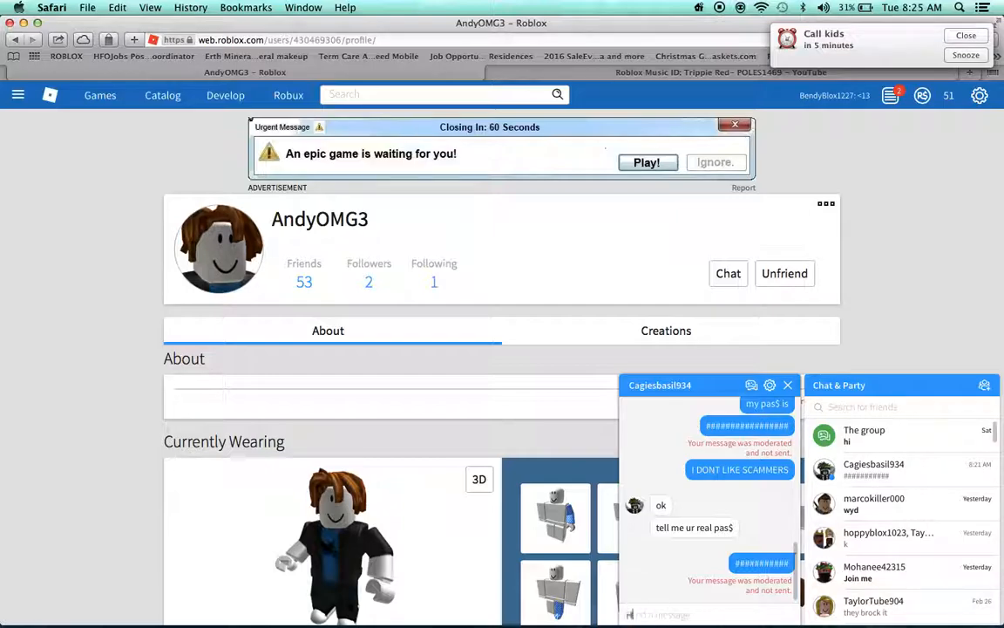
{"action": "type", "text": "HotDogS Ru"}
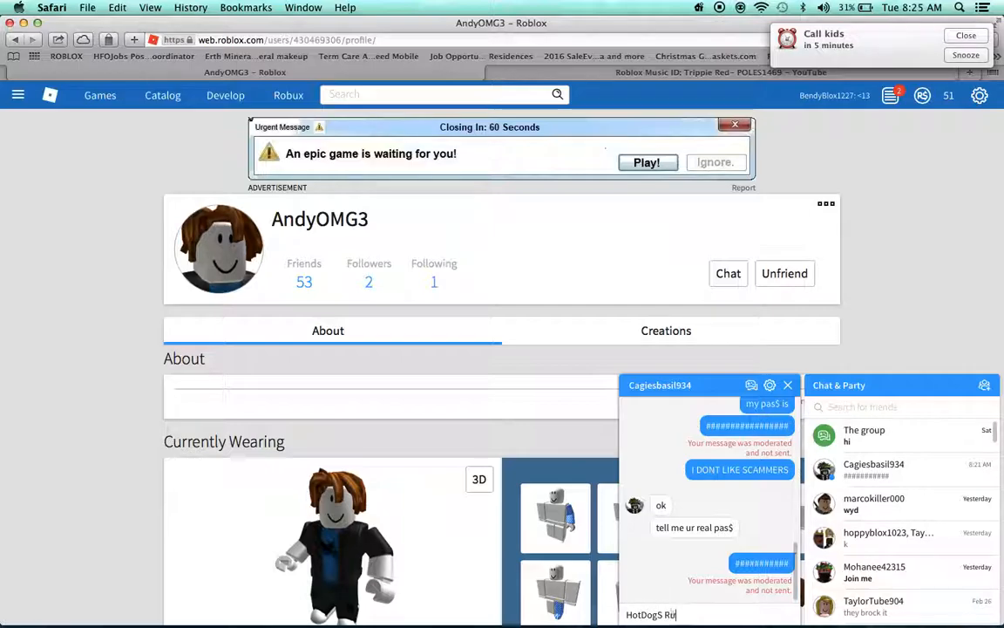
Send "HotDog$ Rule" as the password answer and scroll down to watch for the scammer's response
{"action": "key", "text": "enter"}
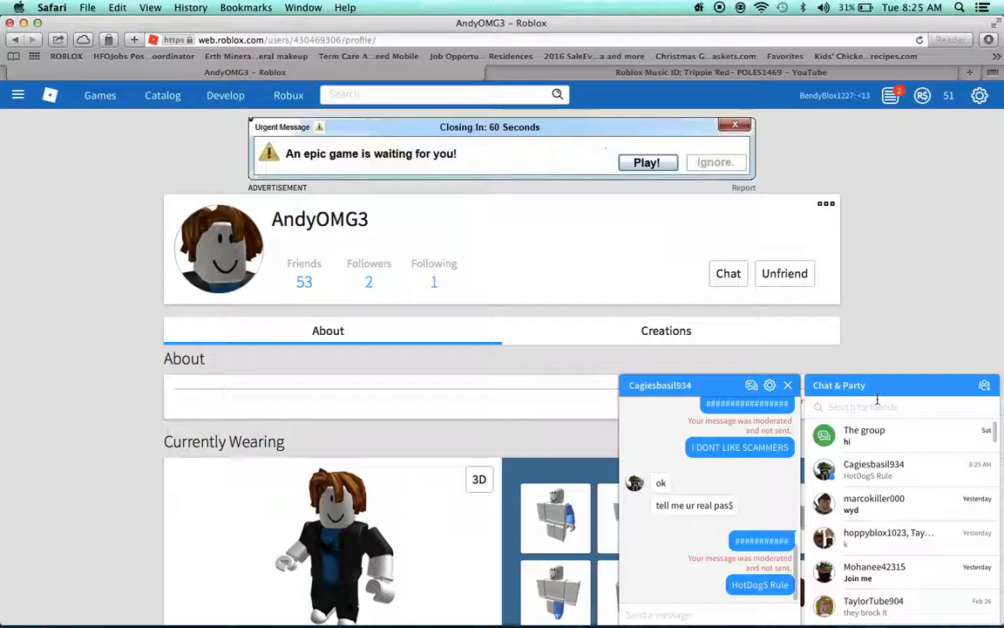
{"action": "scroll", "scroll_direction": "down", "scroll_amount": 3}
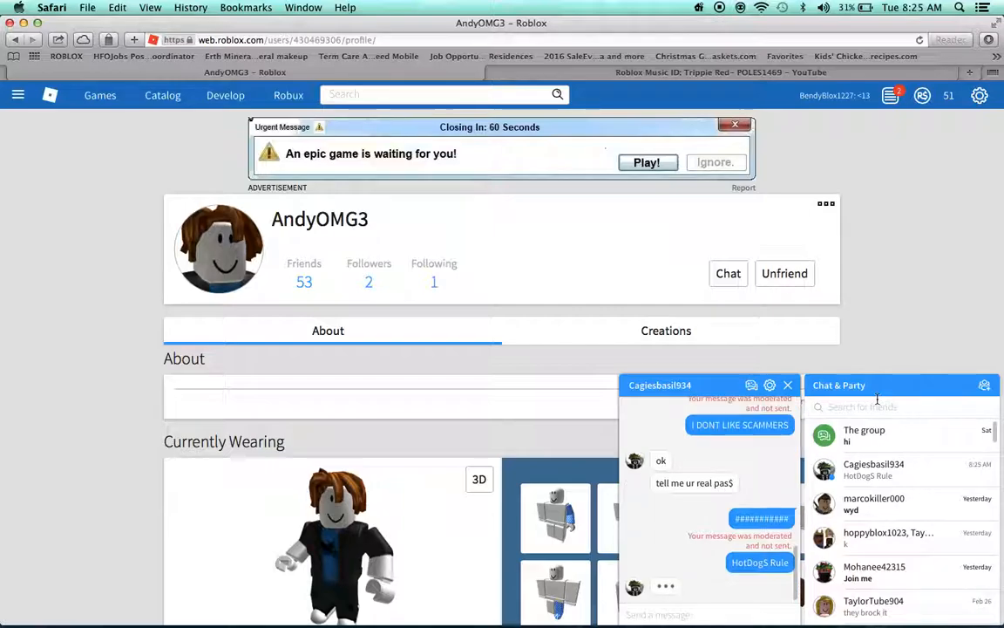